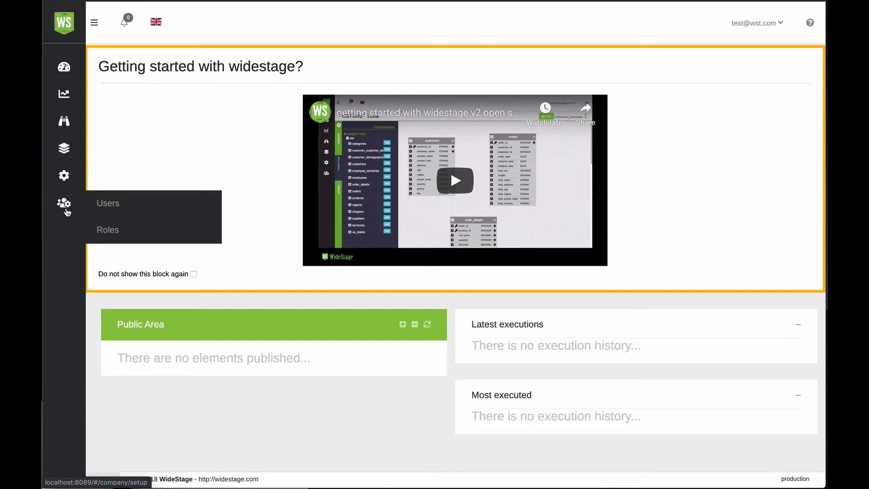
Show the Users page listing the account's single active user
click(108, 203)
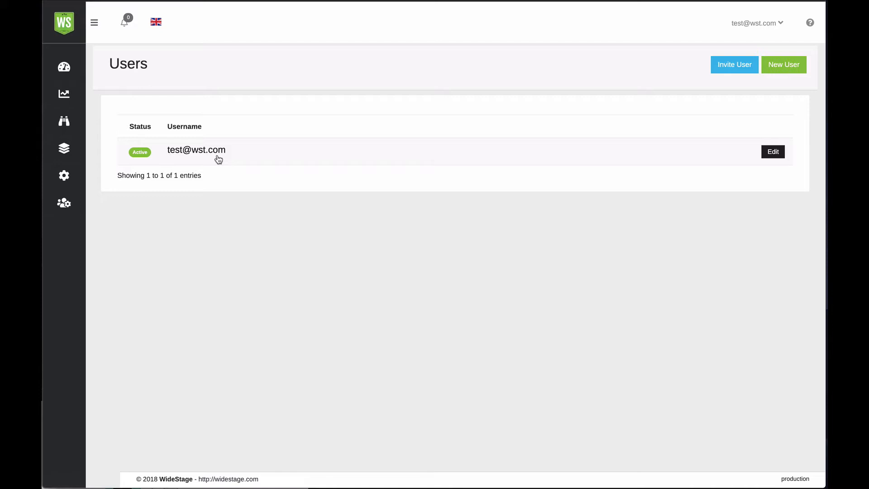
click(734, 64)
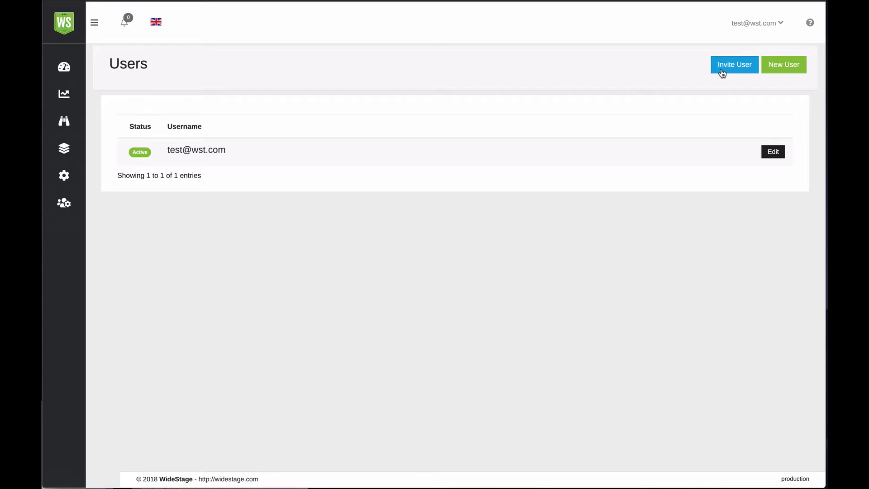
click(734, 64)
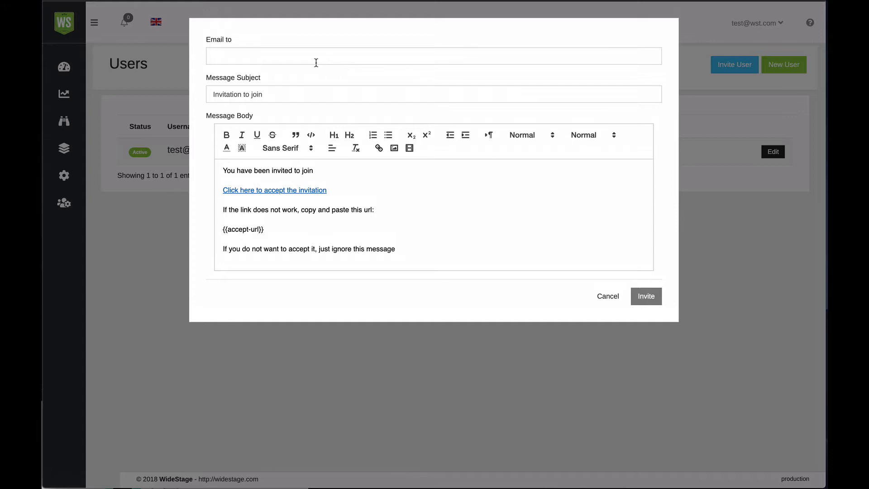
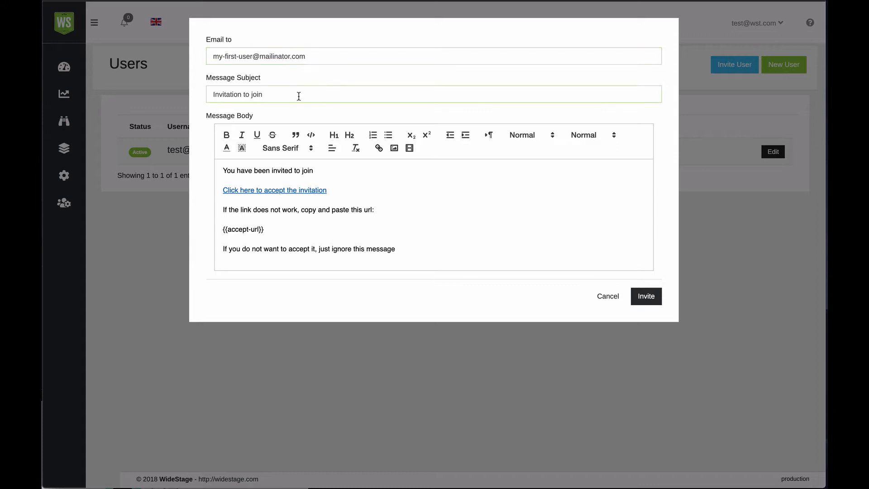
text(wid)
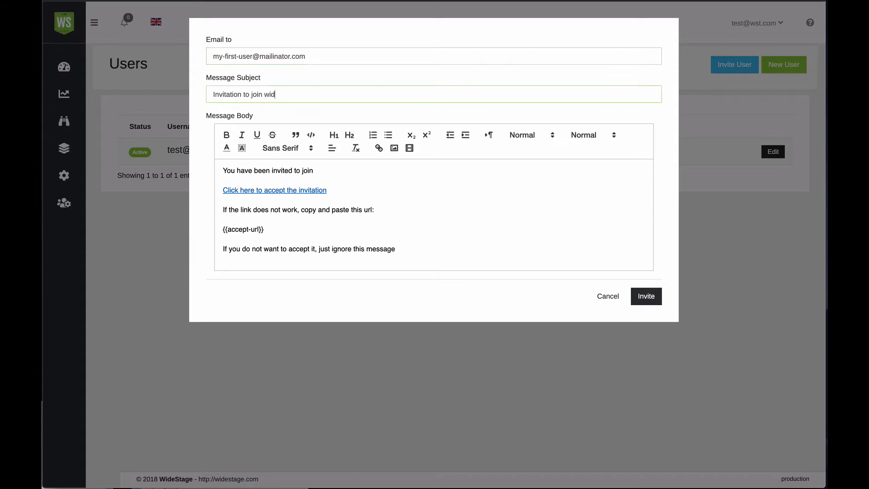
text(estage)
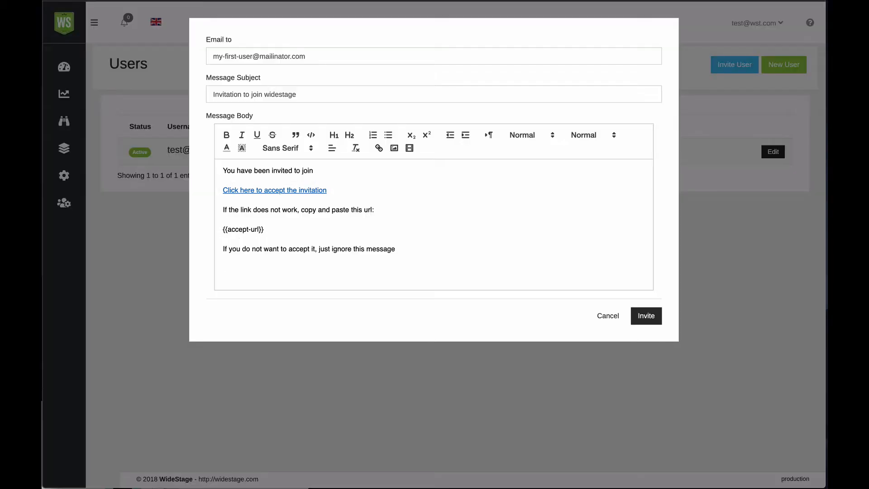
text(Tha)
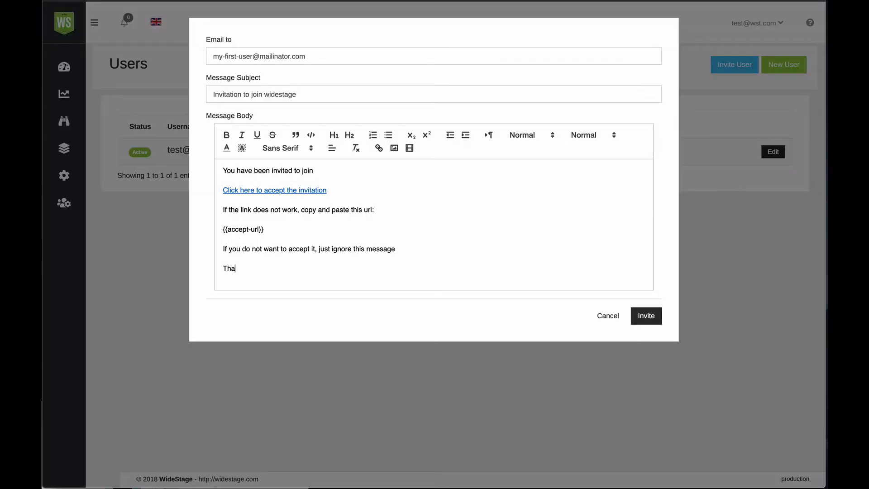
text(nks)
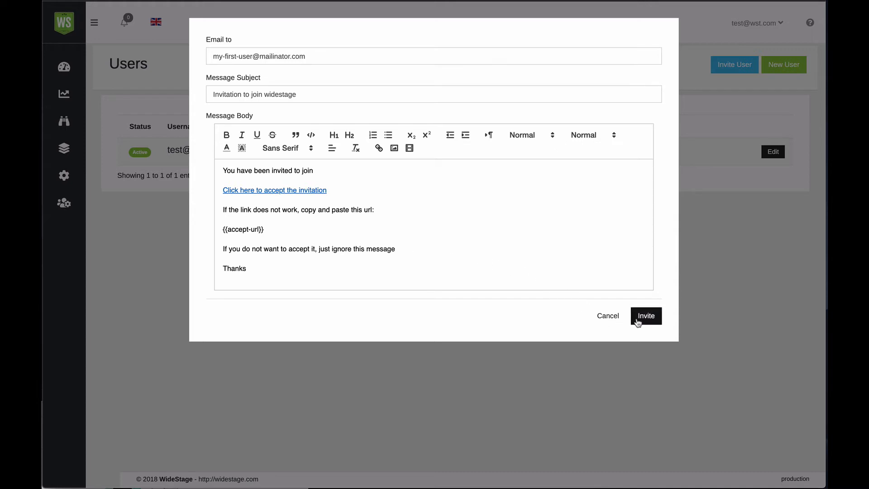
click(645, 315)
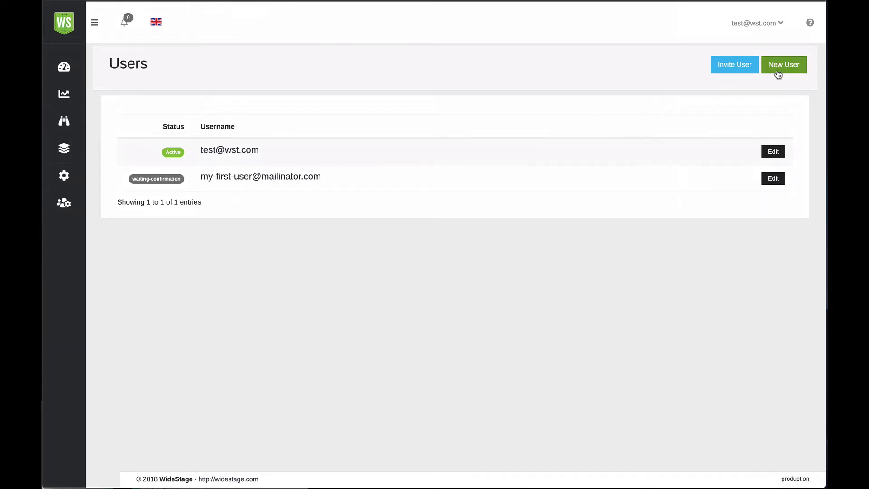
click(784, 65)
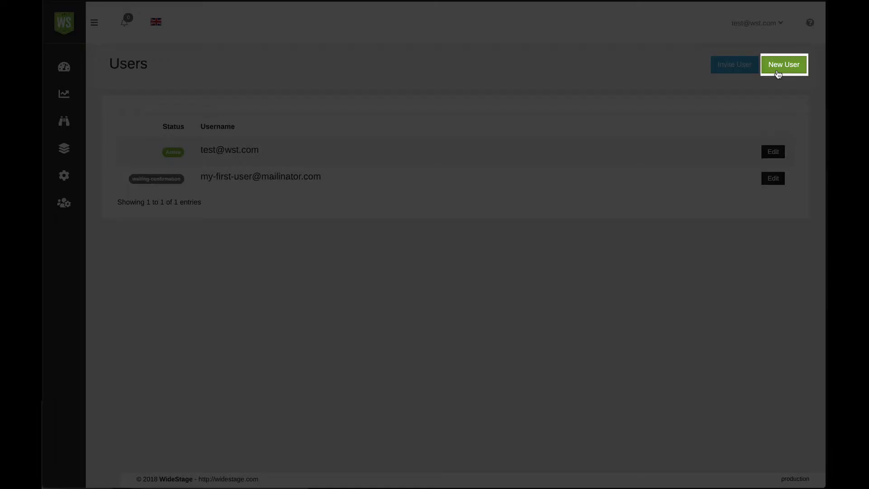
click(784, 64)
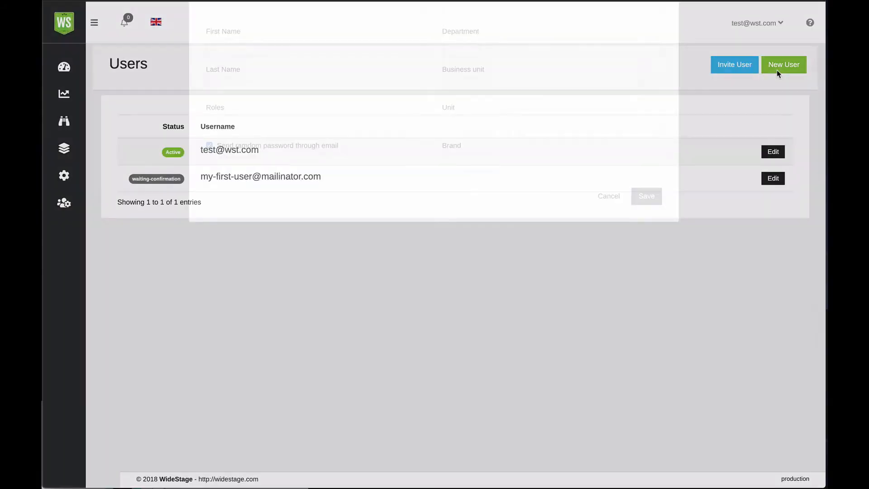
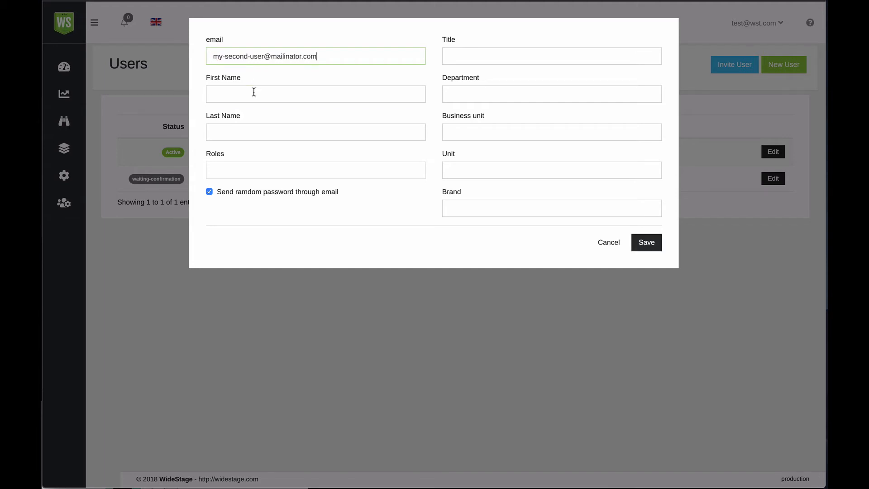
Name the user second / last name 2, leave roles empty, and save
text(second)
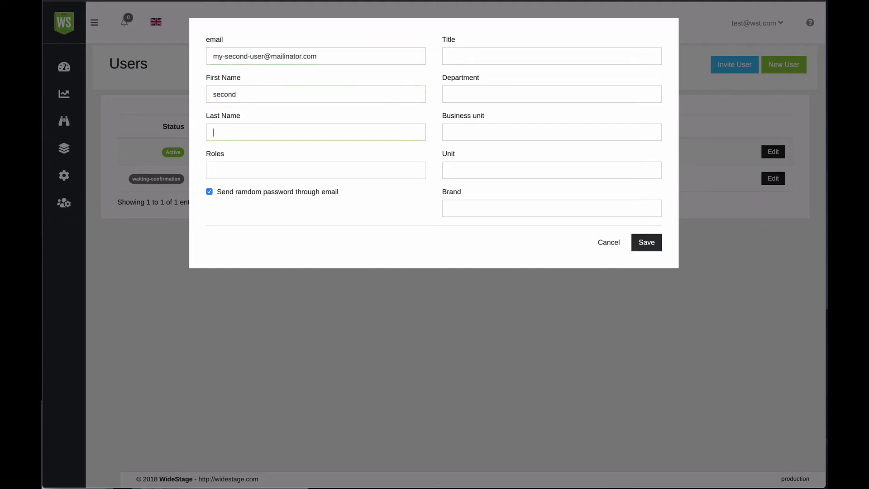
text(last)
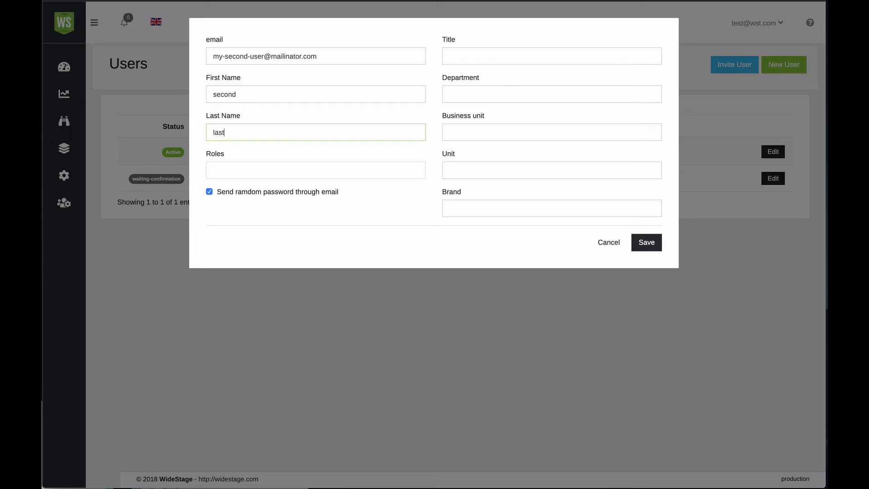
text(name 2)
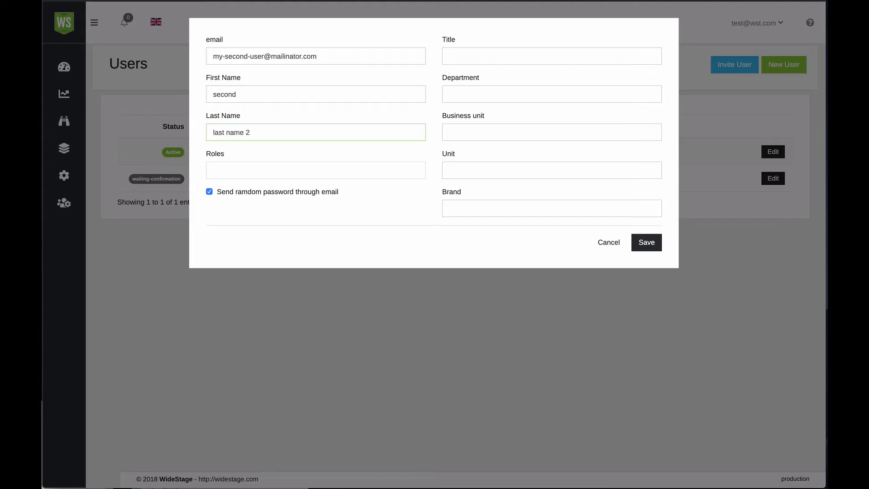
click(316, 170)
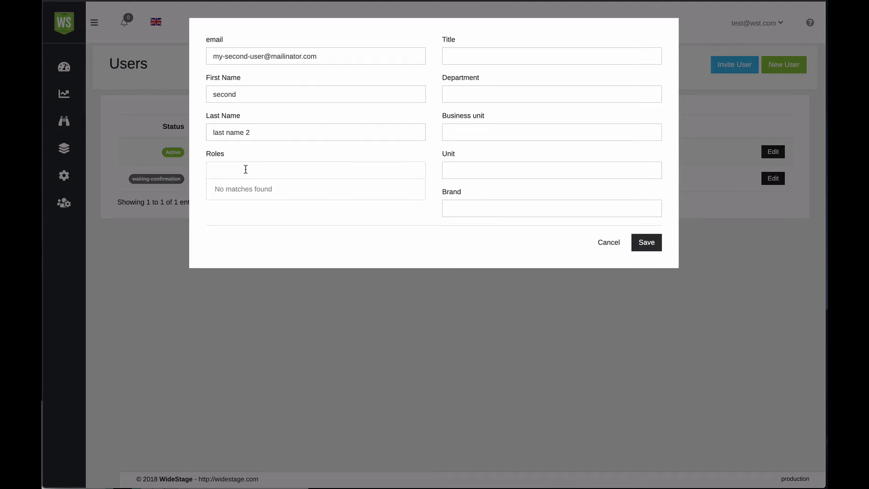
click(210, 191)
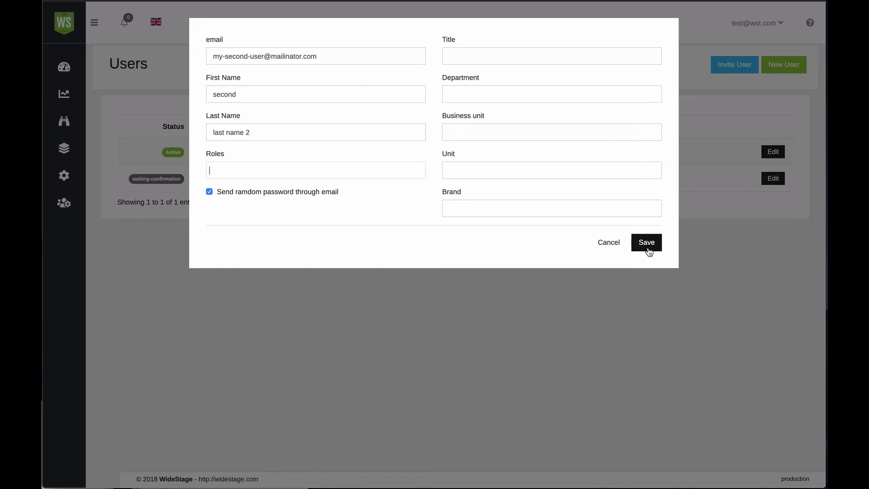
click(646, 243)
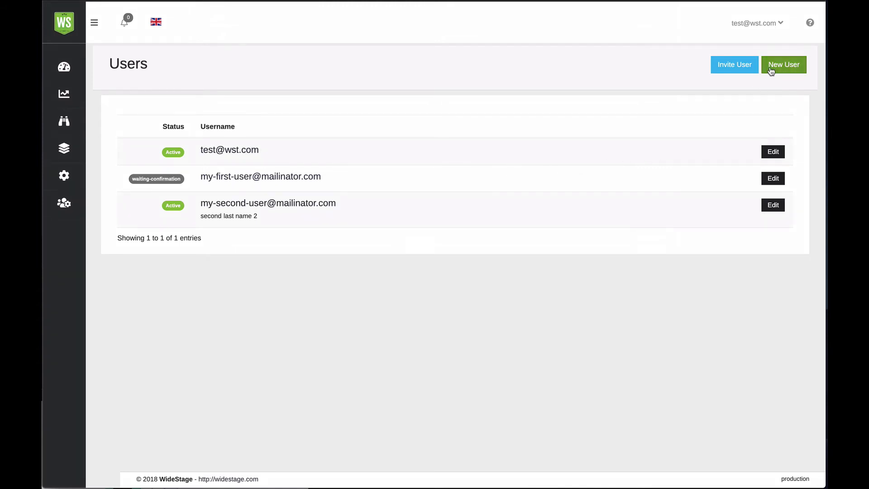
click(783, 64)
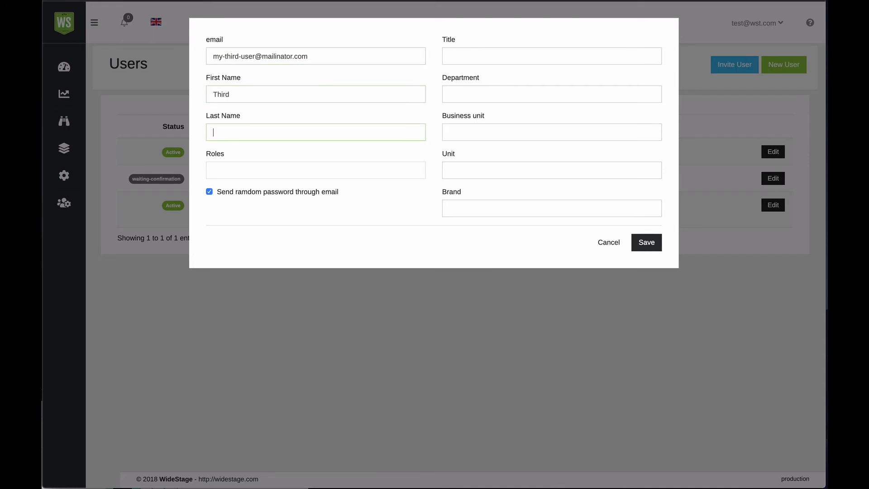
click(209, 191)
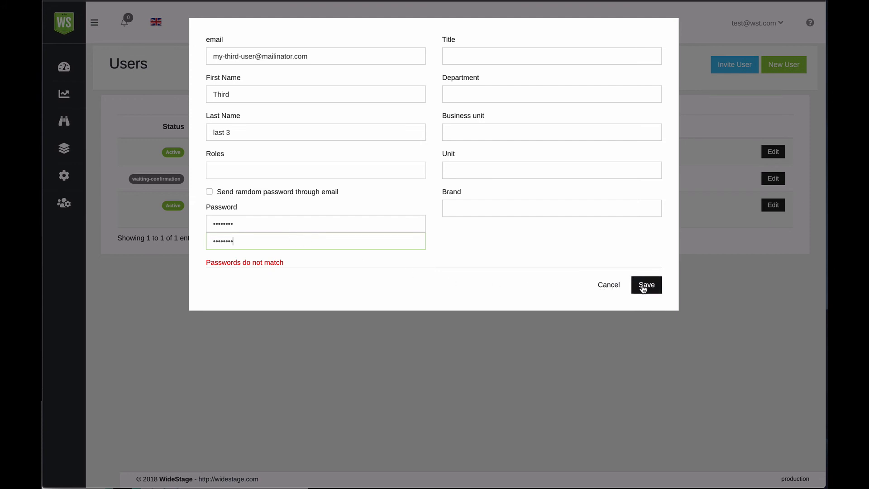
click(646, 284)
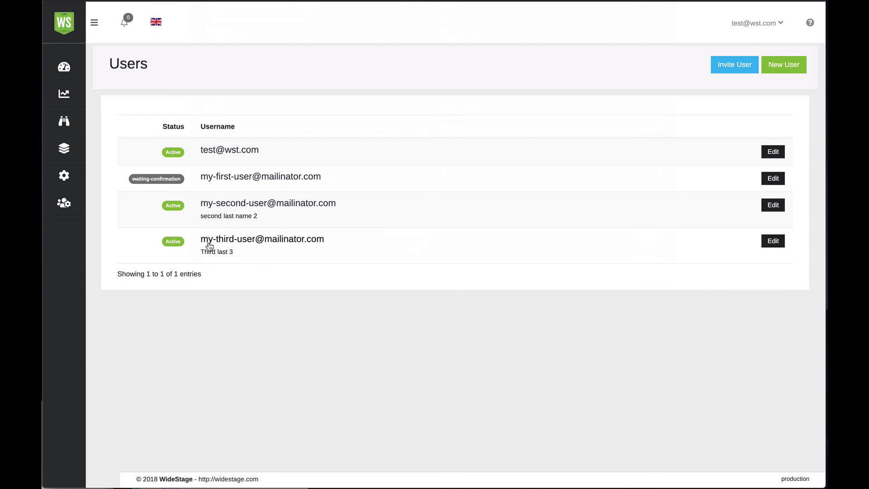
mouse_move(256, 246)
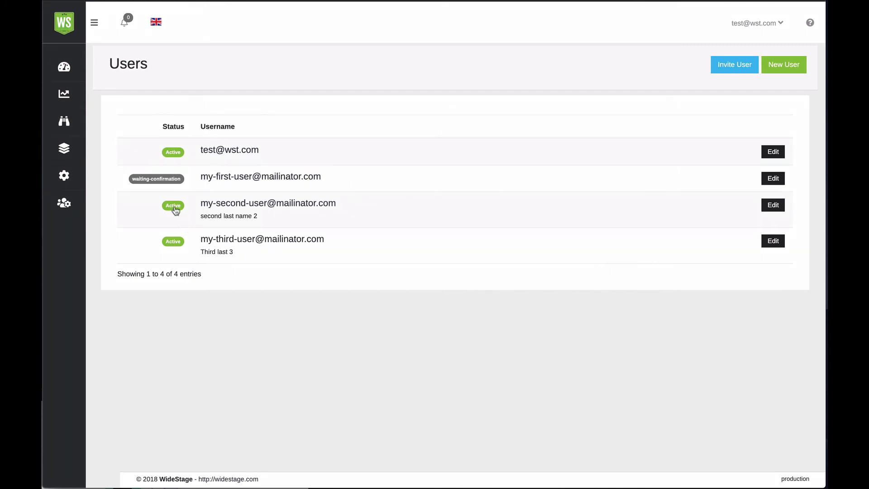
click(172, 206)
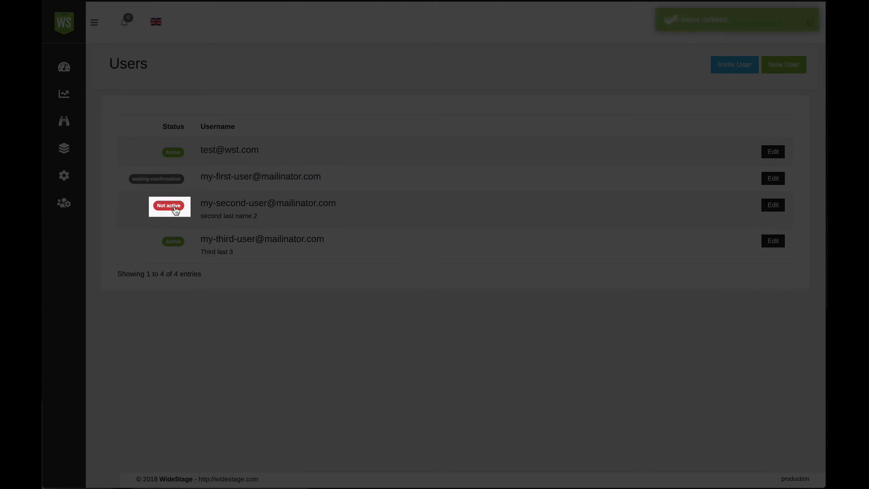
mouse_move(179, 255)
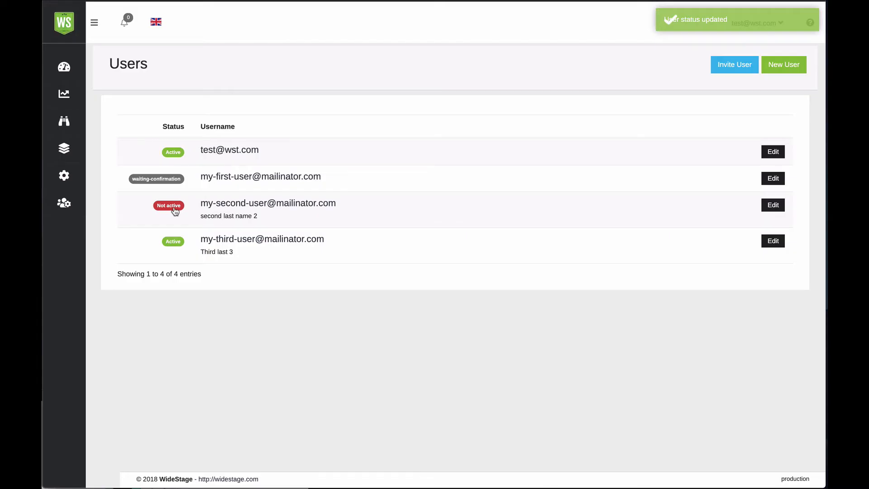
click(168, 206)
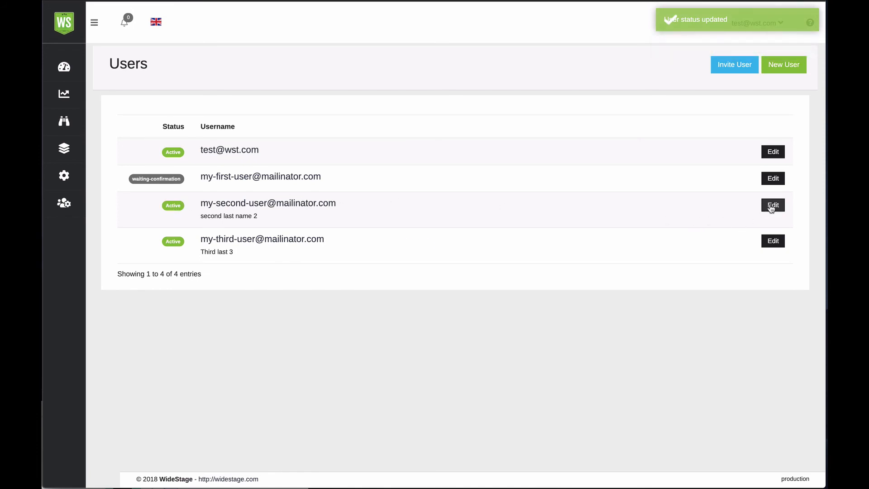
click(772, 206)
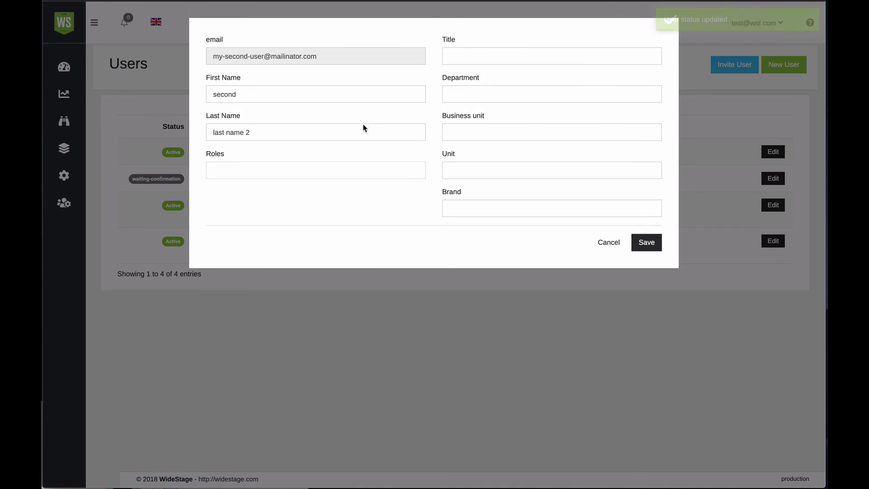
click(315, 169)
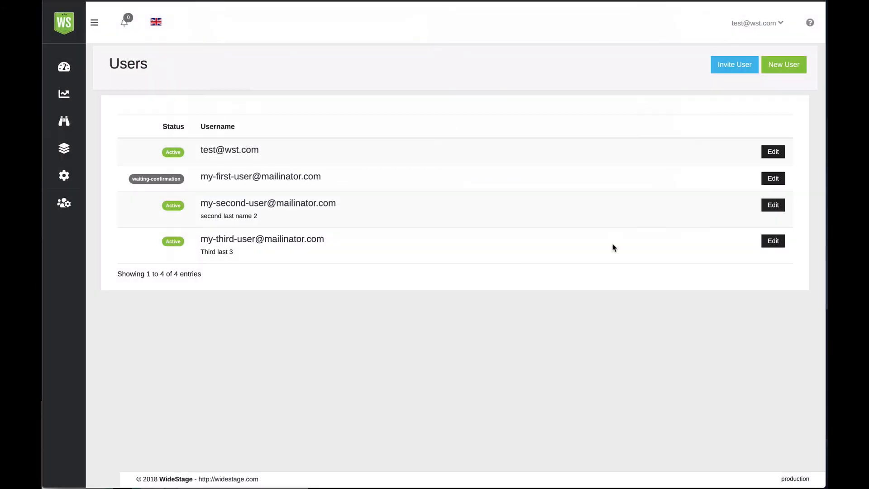
mouse_move(652, 234)
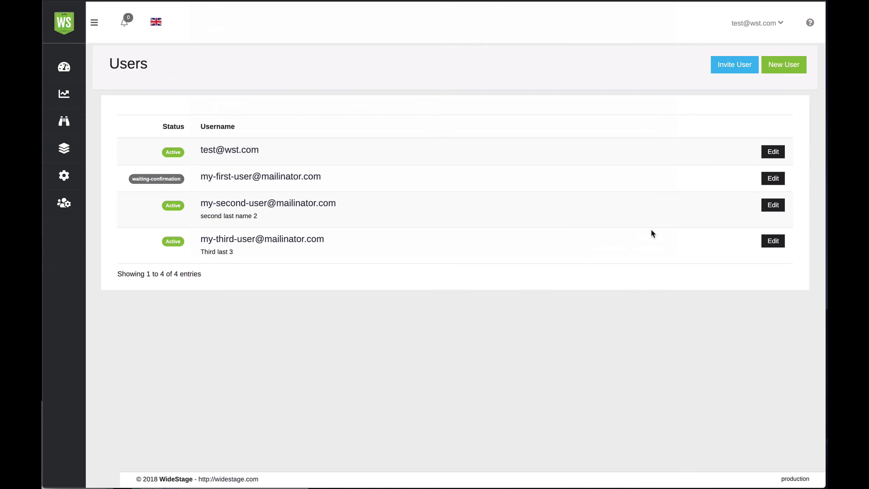